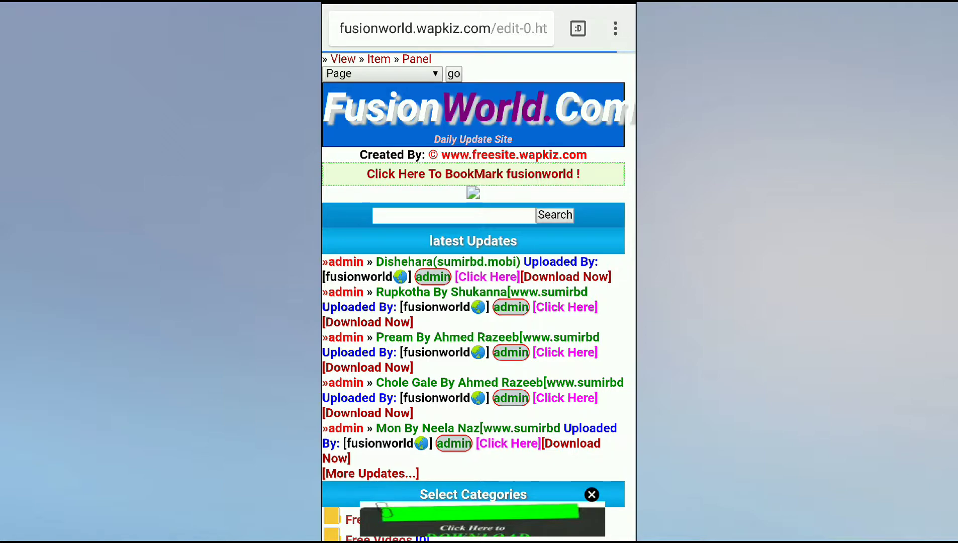
- Scroll the FusionWorld homepage to reach the edit page 3 link
{"action": "scroll", "scroll_direction": "down", "scroll_amount": 3}
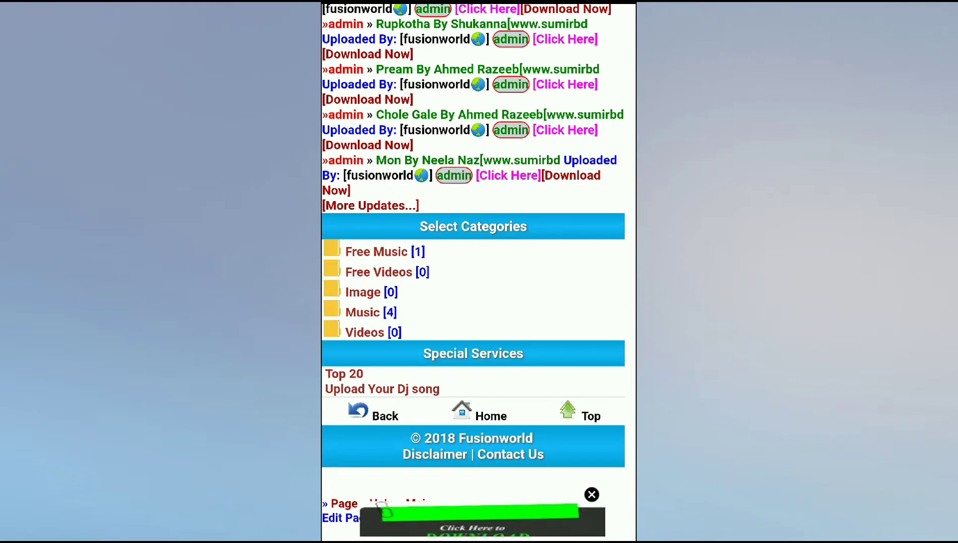
{"action": "scroll", "scroll_direction": "up", "scroll_amount": 3}
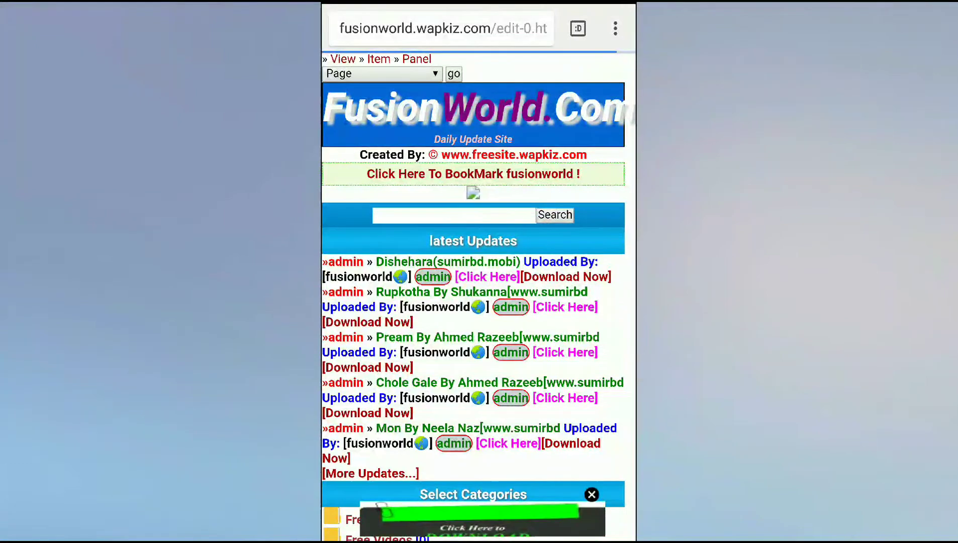
{"action": "scroll", "scroll_direction": "down", "scroll_amount": 3}
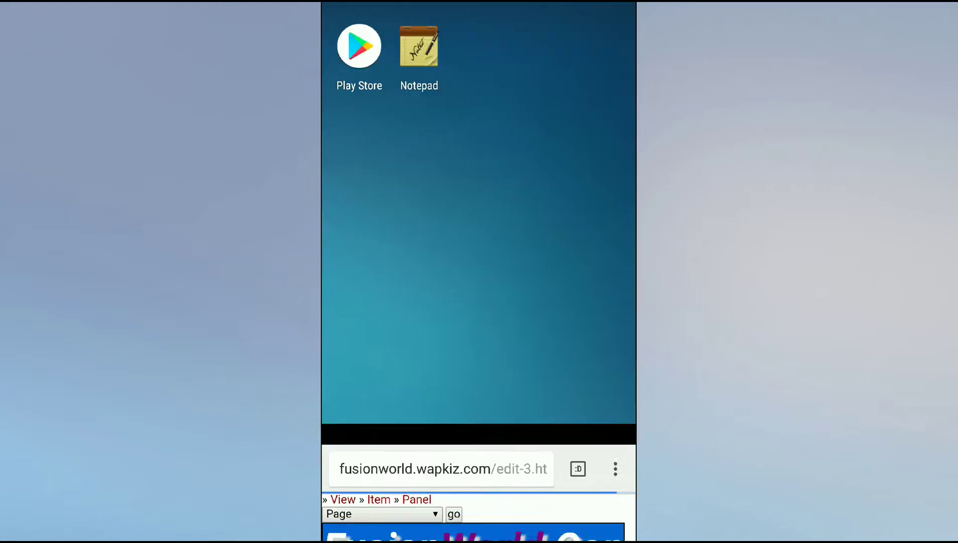
- Copy all the code from the 'Download page' note in Notepad
{"action": "left_click", "coordinate": [418, 47]}
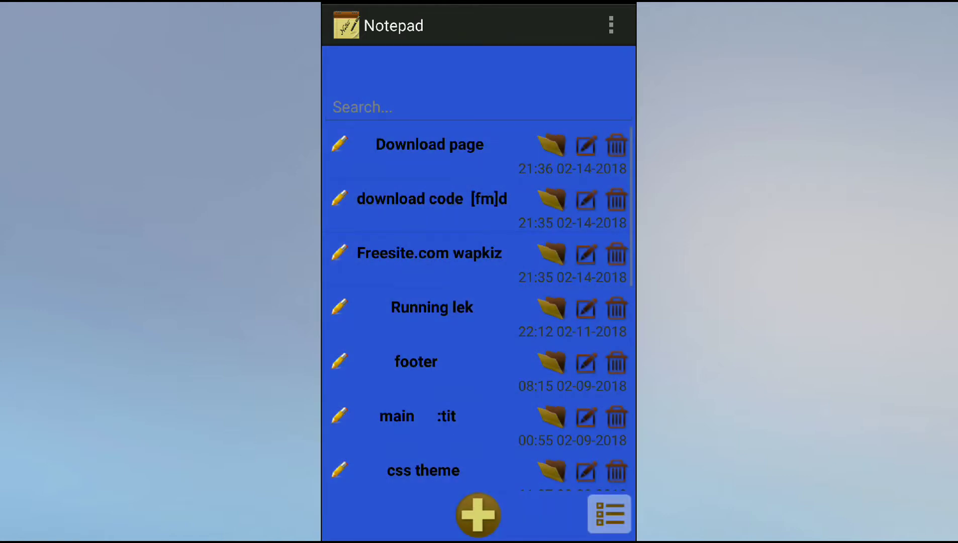
{"action": "left_click", "coordinate": [429, 144]}
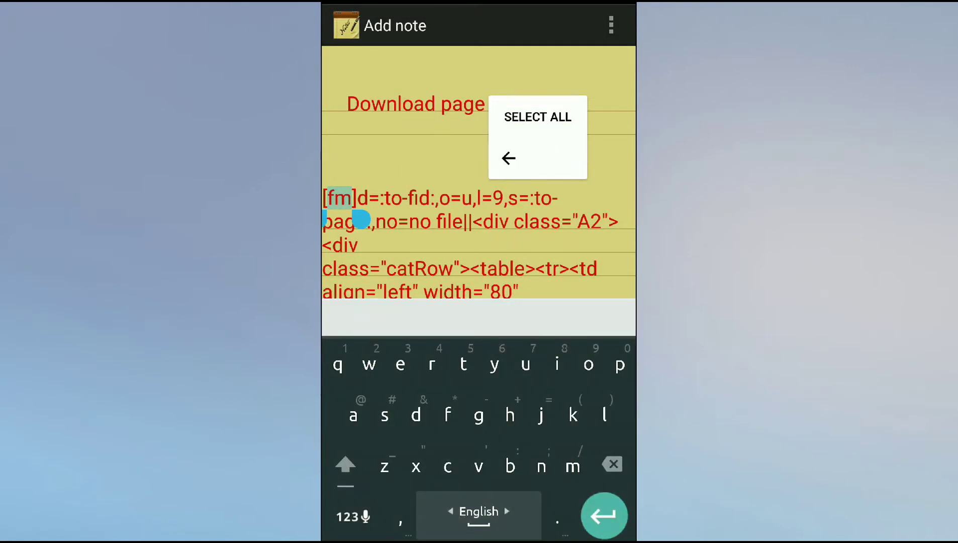
{"action": "left_click", "coordinate": [536, 117]}
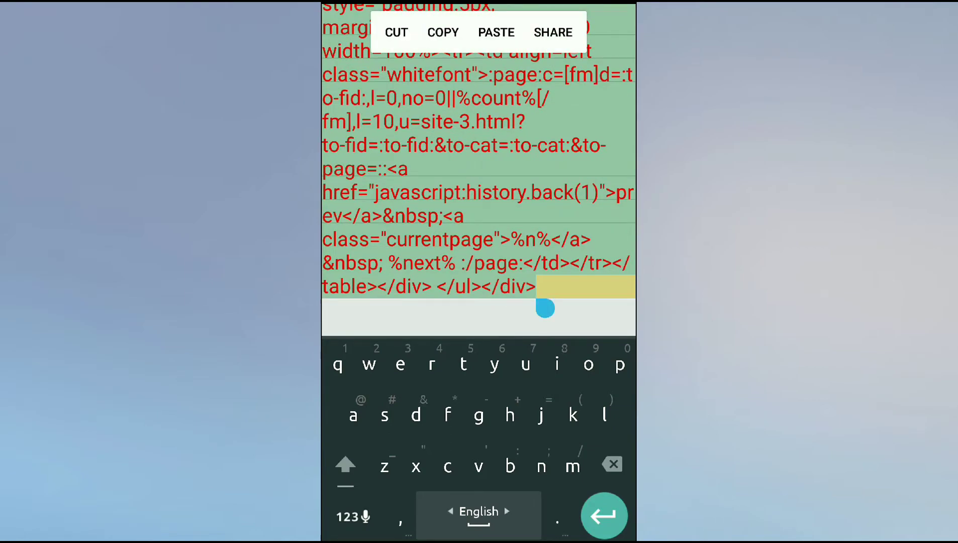
{"action": "key", "text": "Home"}
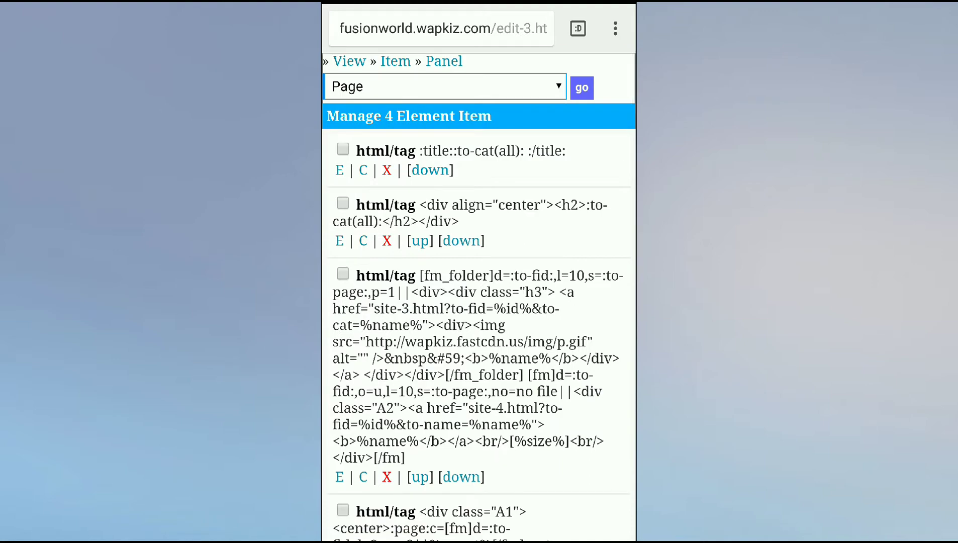
- In Manage Element Item, untick the centred heading element so only items 1, 3 and 4 stay selected
{"action": "scroll", "scroll_direction": "up", "scroll_amount": 3}
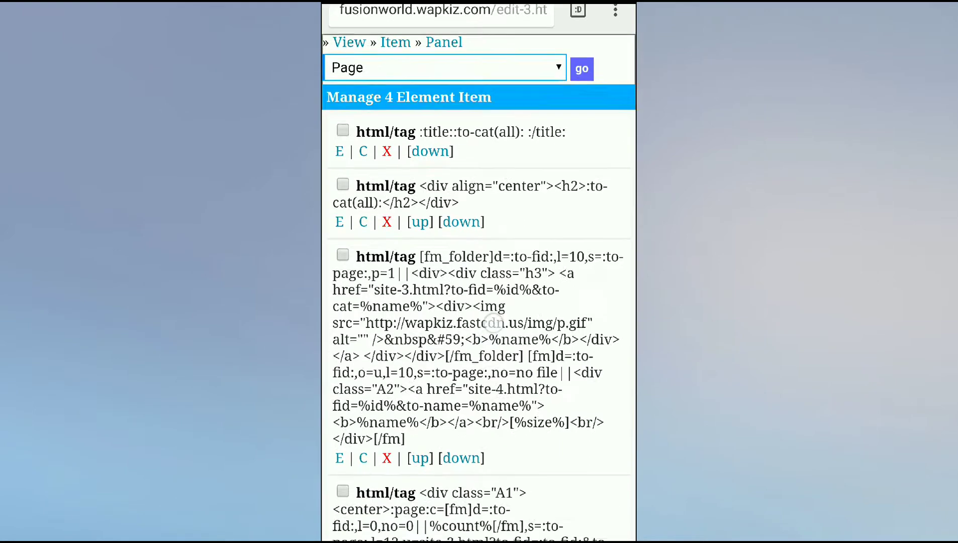
{"action": "scroll", "scroll_direction": "down", "scroll_amount": 3}
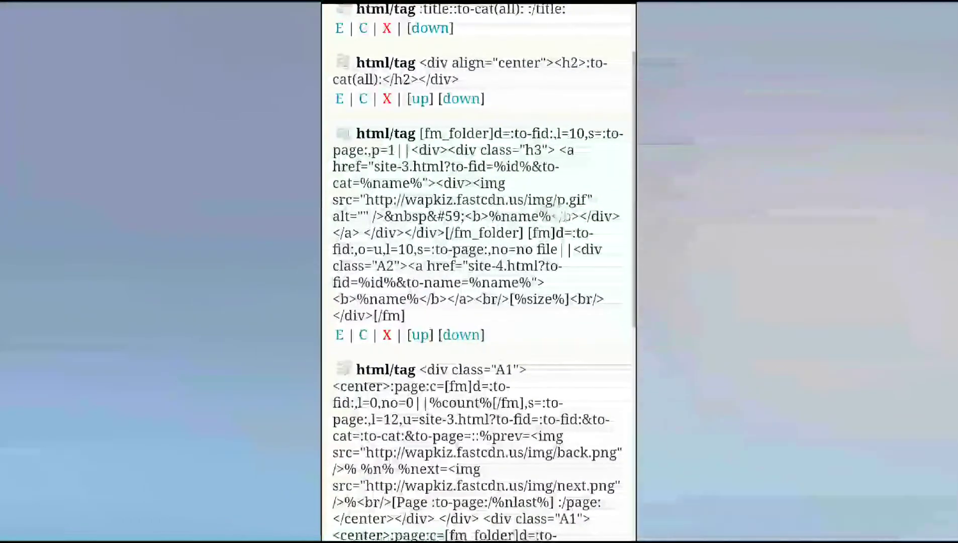
{"action": "scroll", "scroll_direction": "down", "scroll_amount": 3}
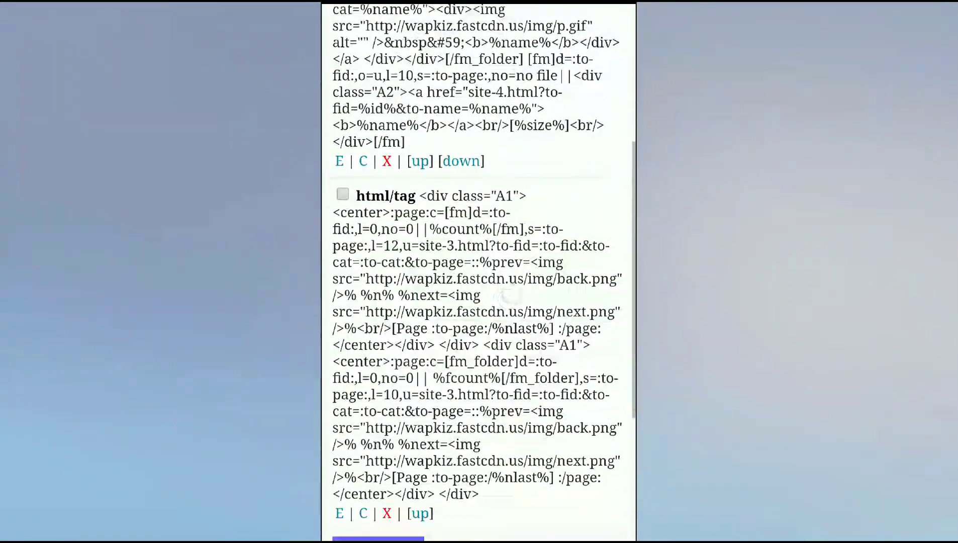
{"action": "scroll", "scroll_direction": "up", "scroll_amount": 3}
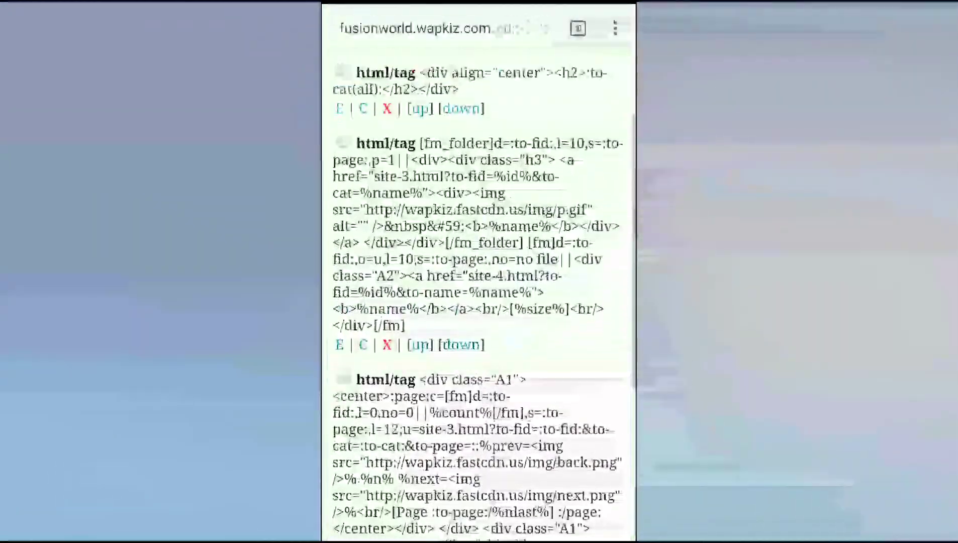
{"action": "scroll", "scroll_direction": "up", "scroll_amount": 3}
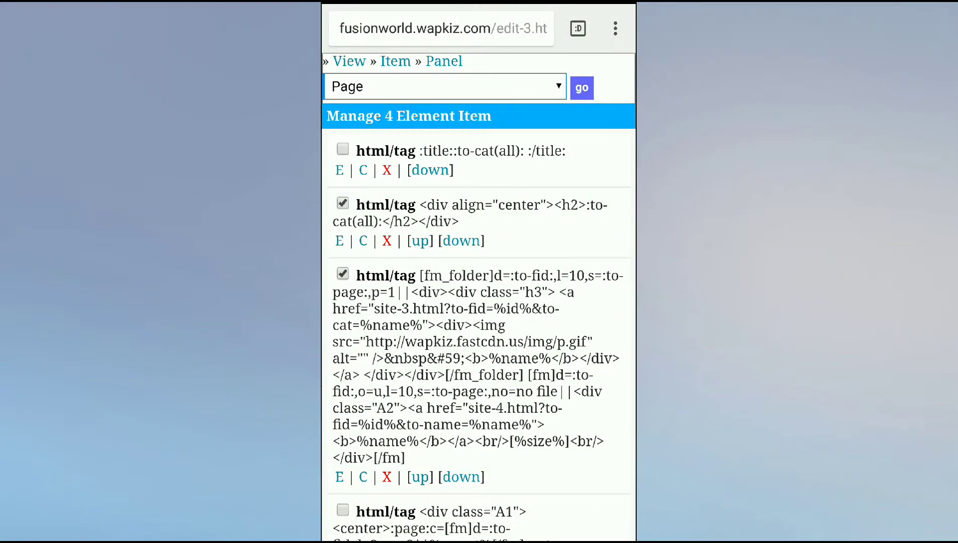
{"action": "scroll", "scroll_direction": "down", "scroll_amount": 3}
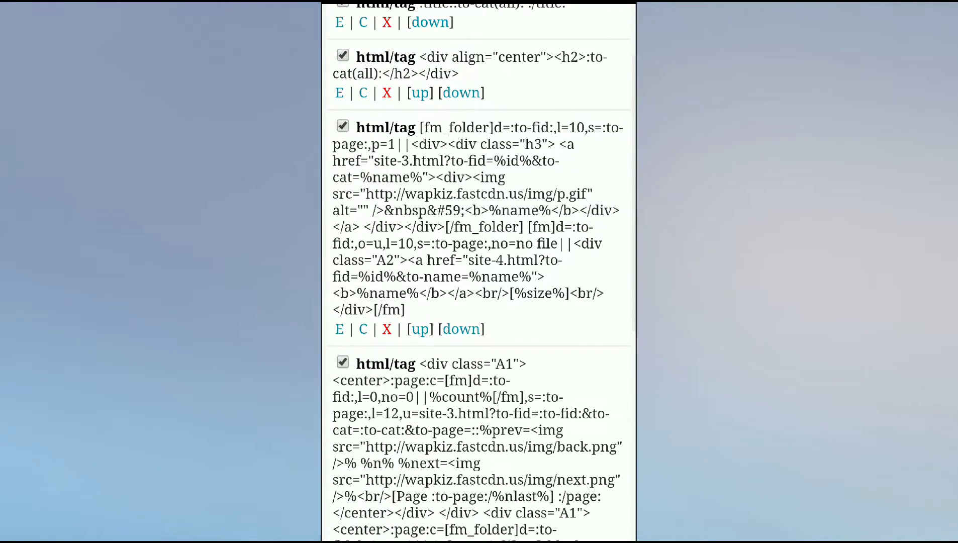
{"action": "scroll", "scroll_direction": "down", "scroll_amount": 3}
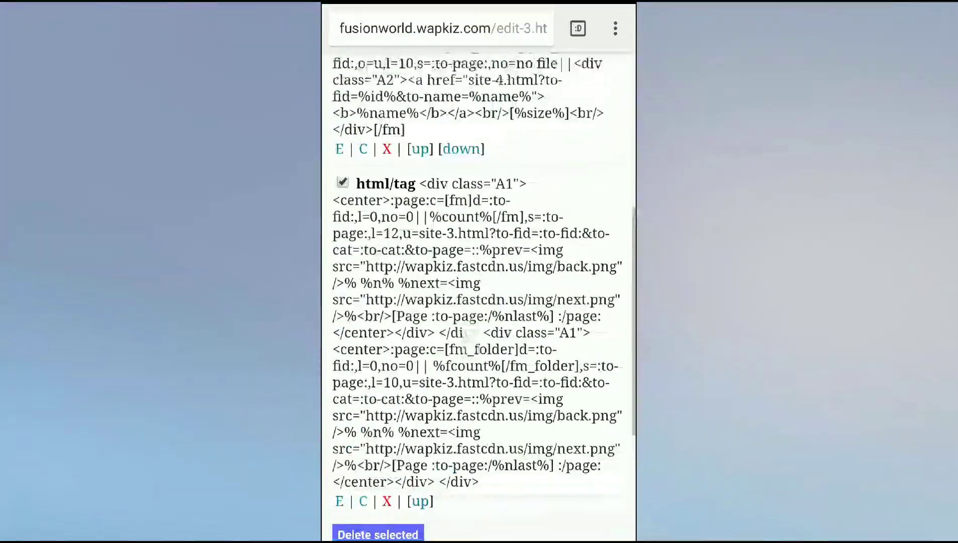
{"action": "scroll", "scroll_direction": "up", "scroll_amount": 3}
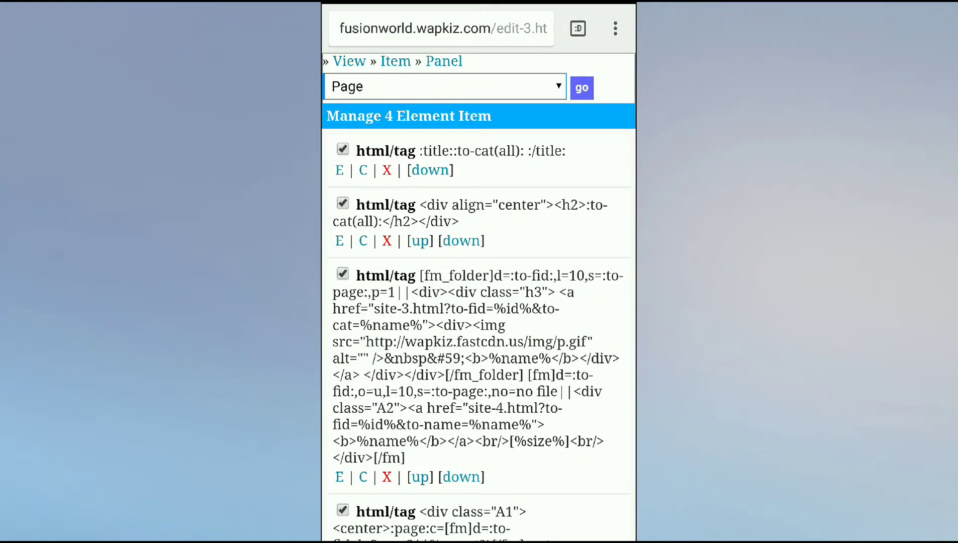
{"action": "left_click", "coordinate": [341, 203]}
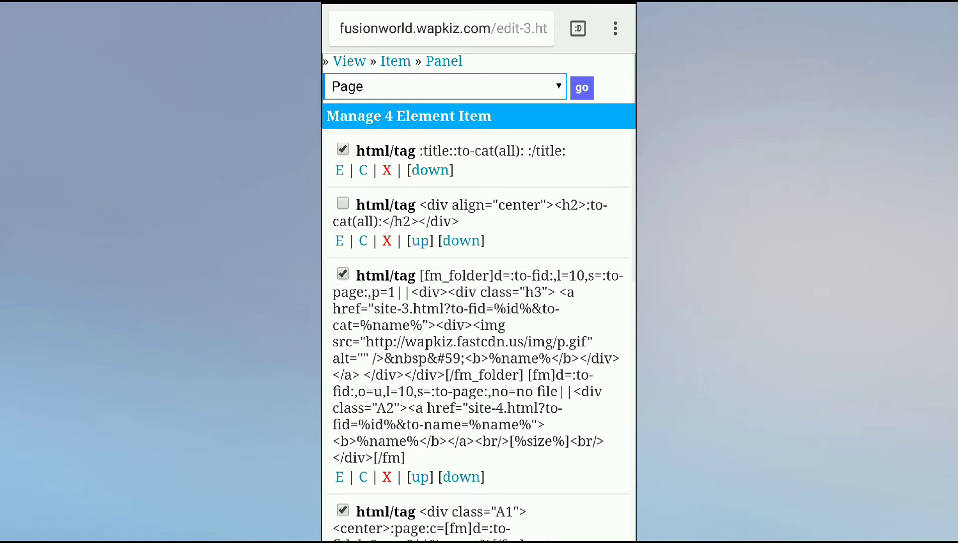
- Delete the selected title, file-listing and paging elements from page 3
{"action": "scroll", "scroll_direction": "down", "scroll_amount": 3}
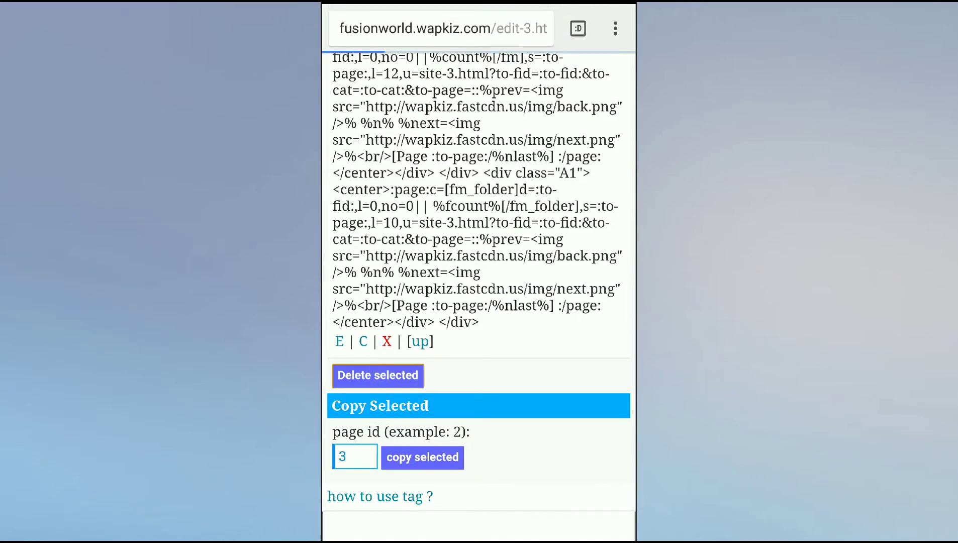
{"action": "left_click", "coordinate": [376, 375]}
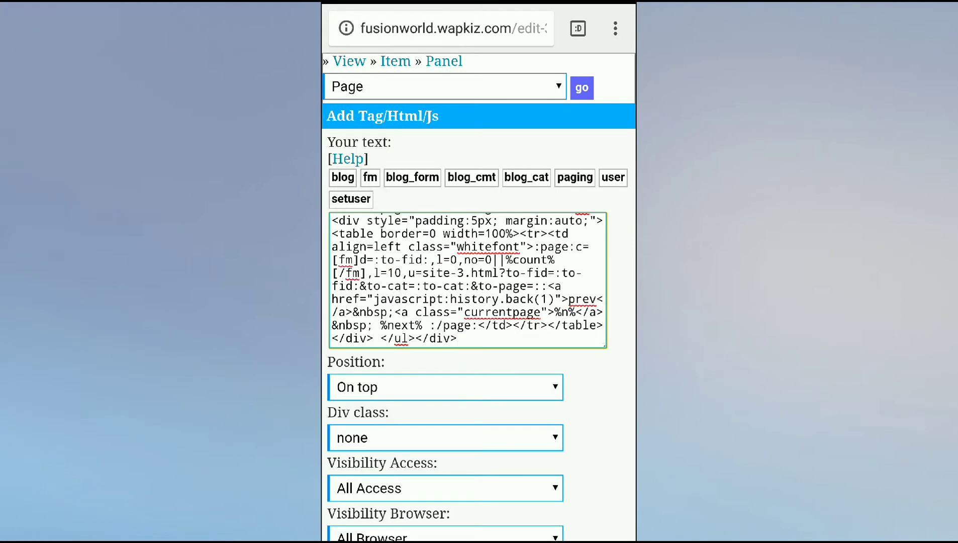
- Paste the download-listing code into Your text with Position On top and save it
{"action": "scroll", "scroll_direction": "down", "scroll_amount": 3}
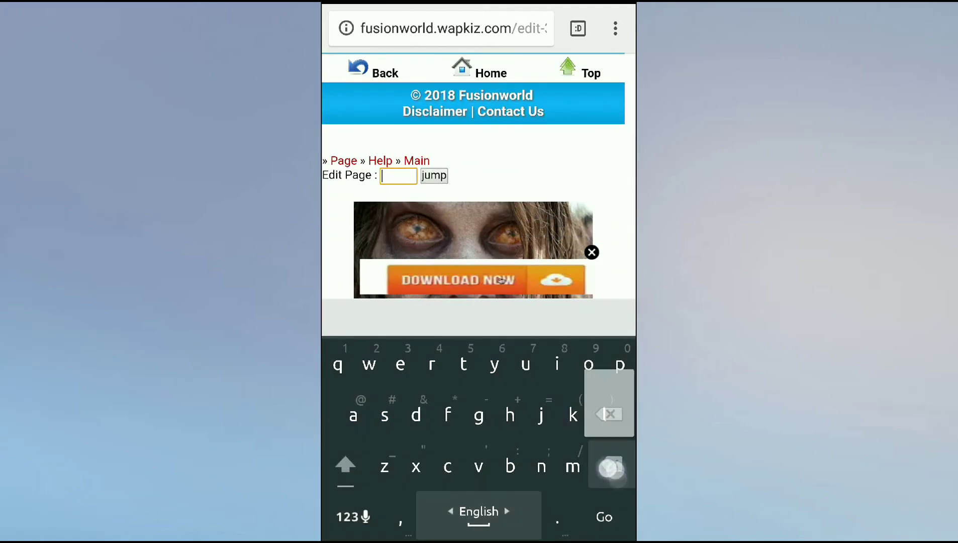
{"action": "type", "text": "0"}
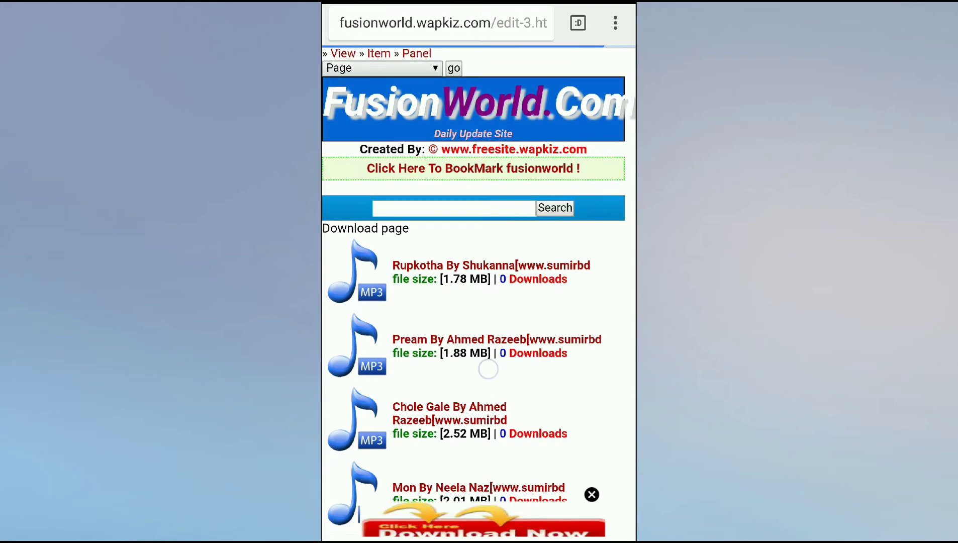
{"action": "scroll", "scroll_direction": "down", "scroll_amount": 3}
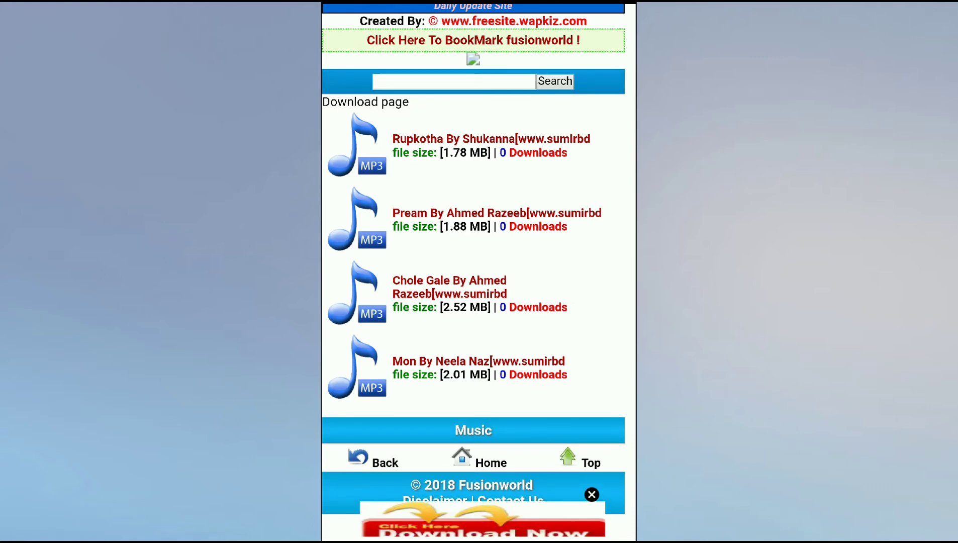
{"action": "scroll", "scroll_direction": "up", "scroll_amount": 3}
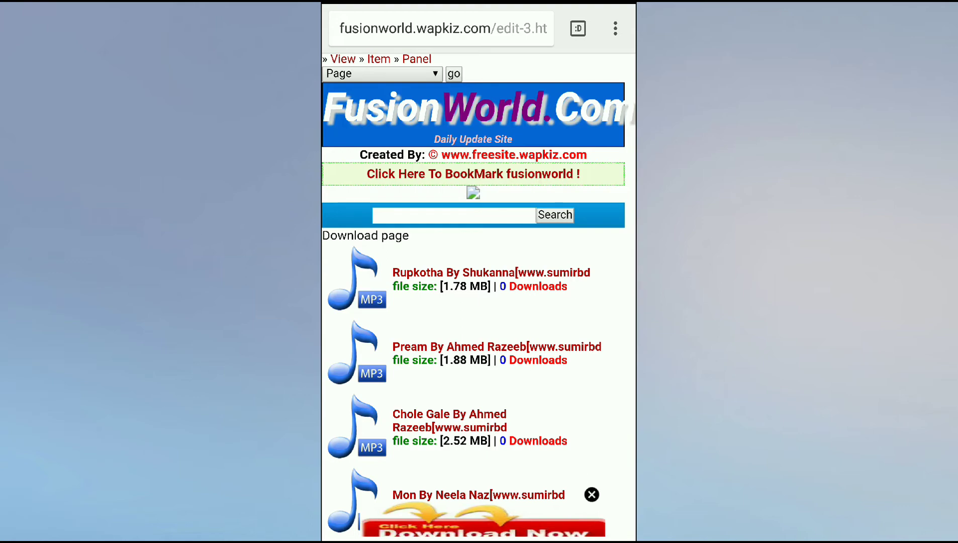
{"action": "scroll", "scroll_direction": "up", "scroll_amount": 3}
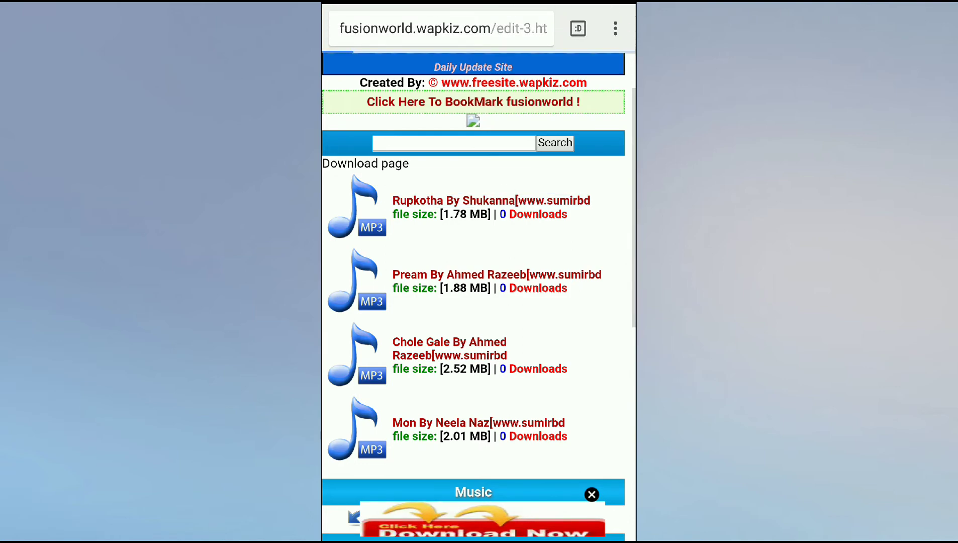
{"action": "left_click", "coordinate": [491, 200]}
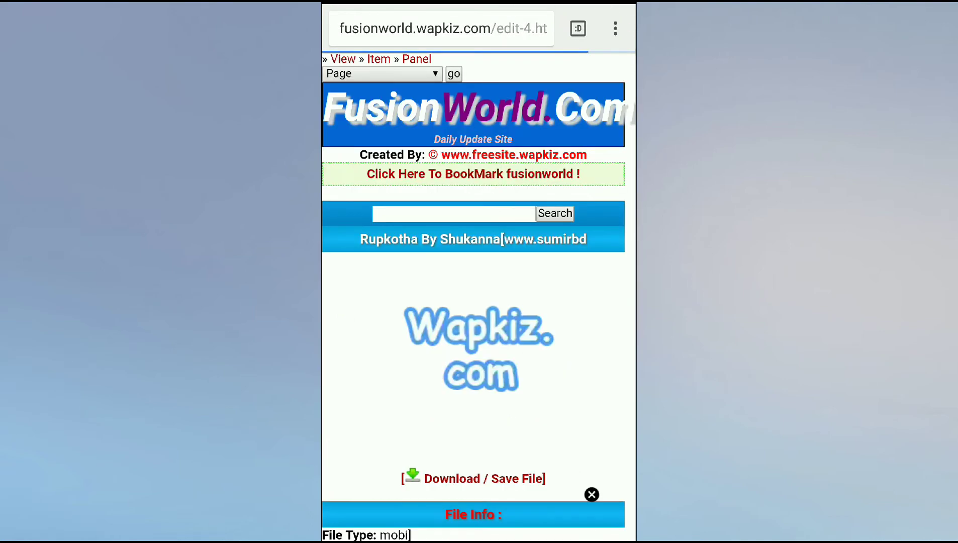
{"action": "scroll", "scroll_direction": "down", "scroll_amount": 3}
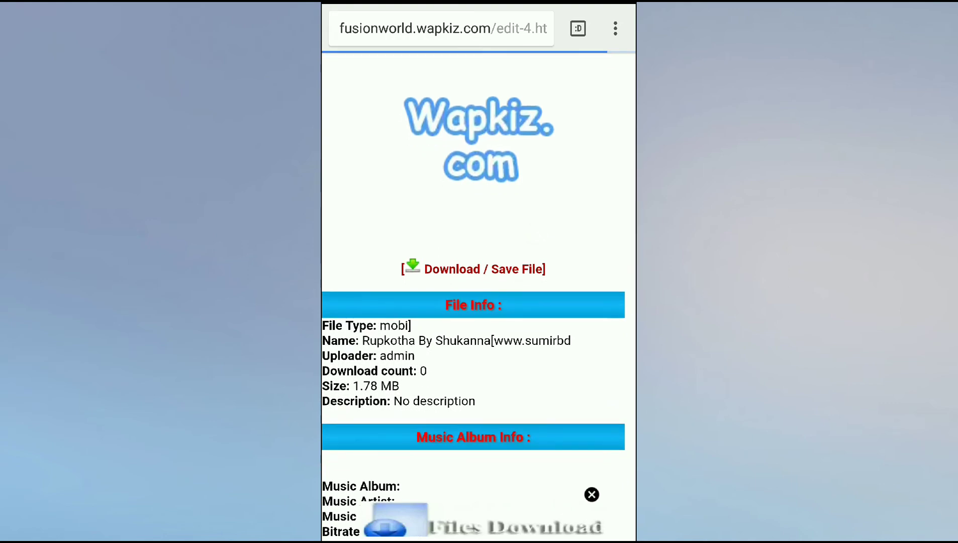
{"action": "scroll", "scroll_direction": "up", "scroll_amount": 3}
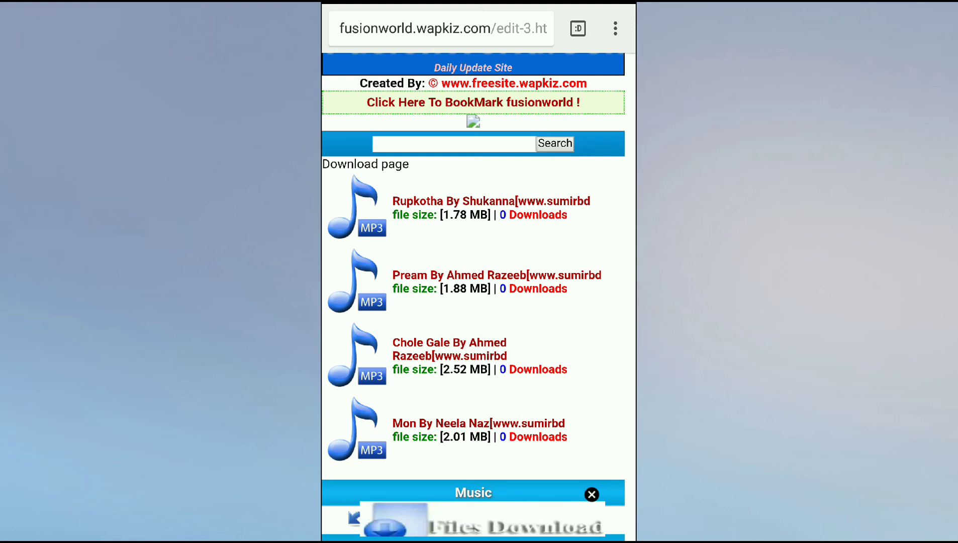
{"action": "scroll", "scroll_direction": "down", "scroll_amount": 3}
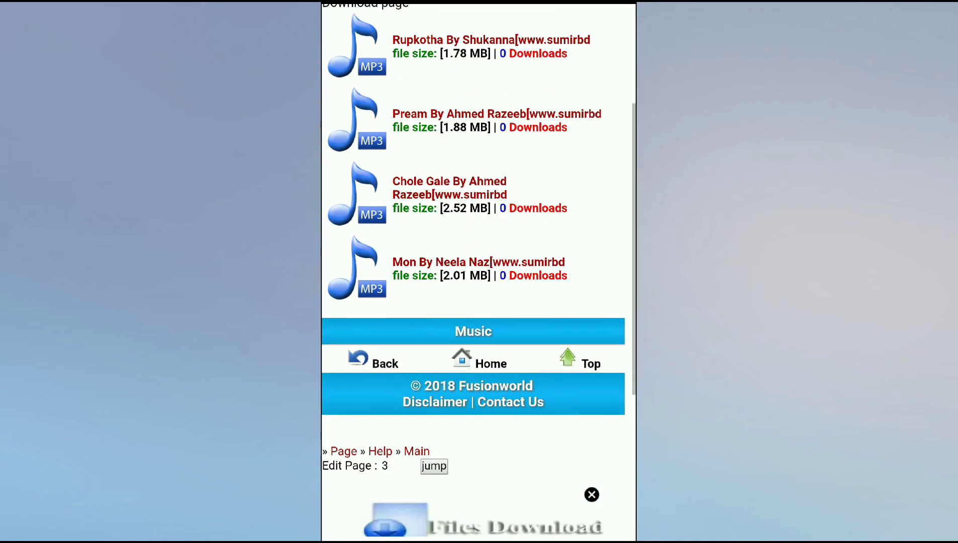
{"action": "scroll", "scroll_direction": "up", "scroll_amount": 3}
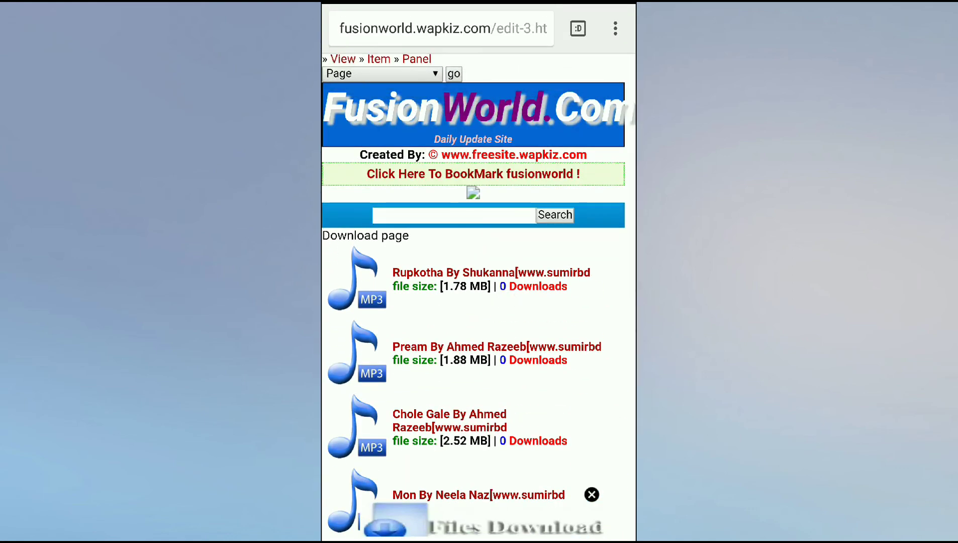